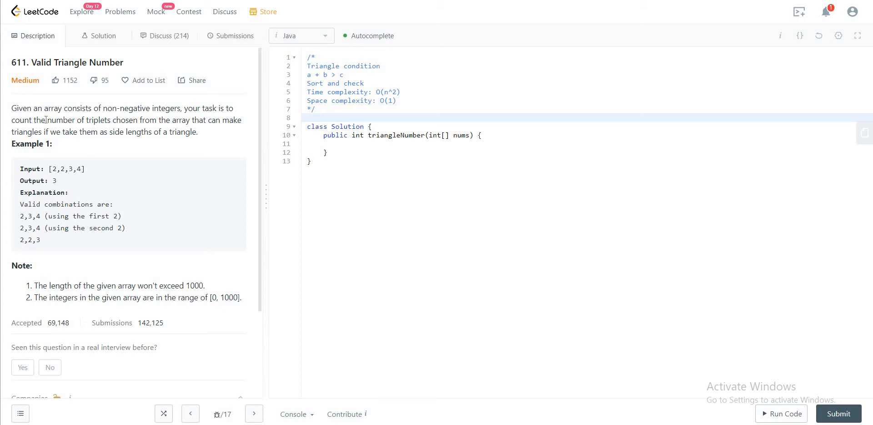
Highlight the problem's requirement to count triplets that form triangles, including side c.
{"action": "left_click_drag", "start_coordinate": [47, 119], "coordinate": [160, 119]}
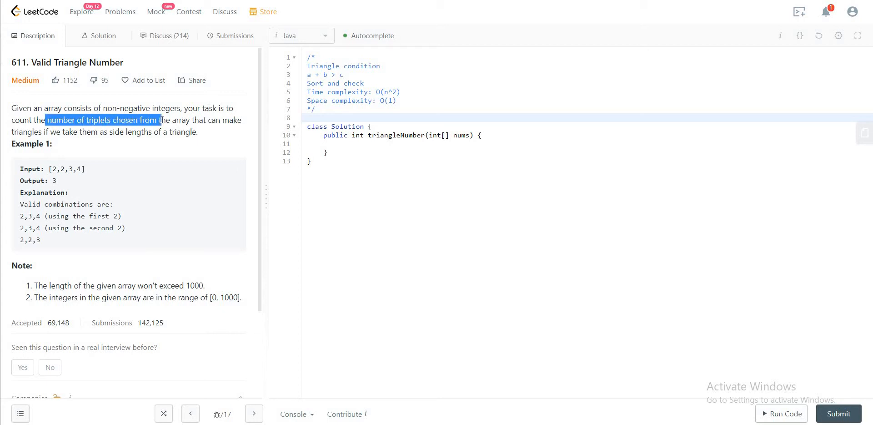
{"action": "left_click_drag", "start_coordinate": [161, 119], "coordinate": [189, 119]}
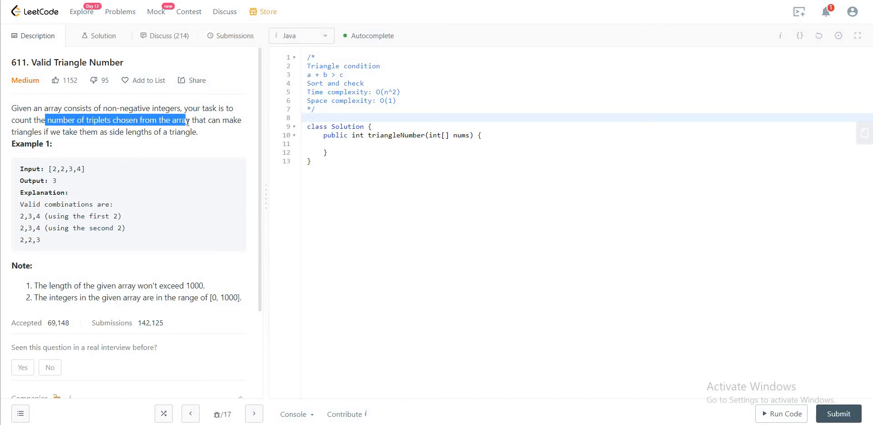
{"action": "left_click_drag", "start_coordinate": [187, 119], "coordinate": [195, 132]}
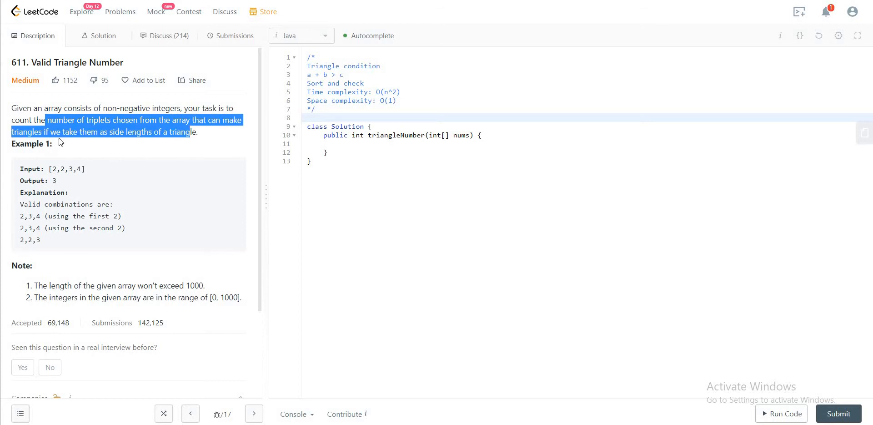
{"action": "mouse_move", "coordinate": [165, 150]}
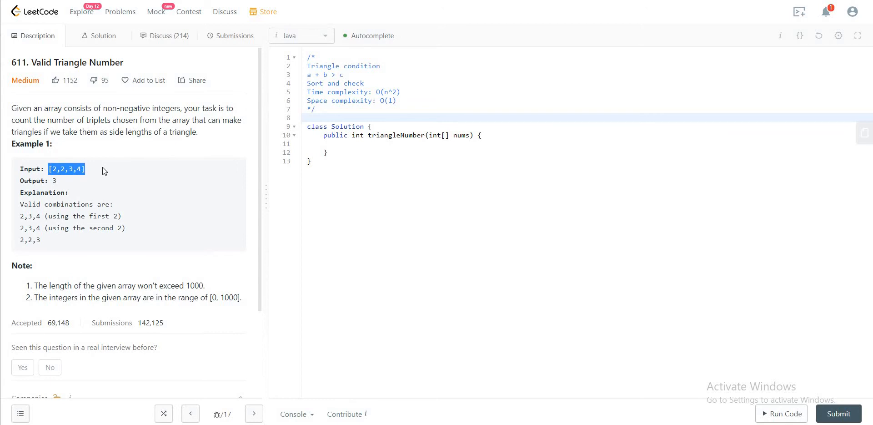
{"action": "mouse_move", "coordinate": [50, 183]}
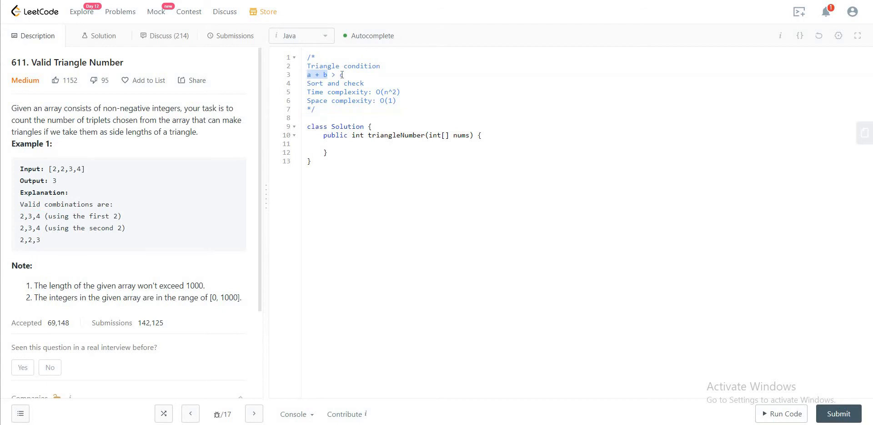
{"action": "type", "text": "c"}
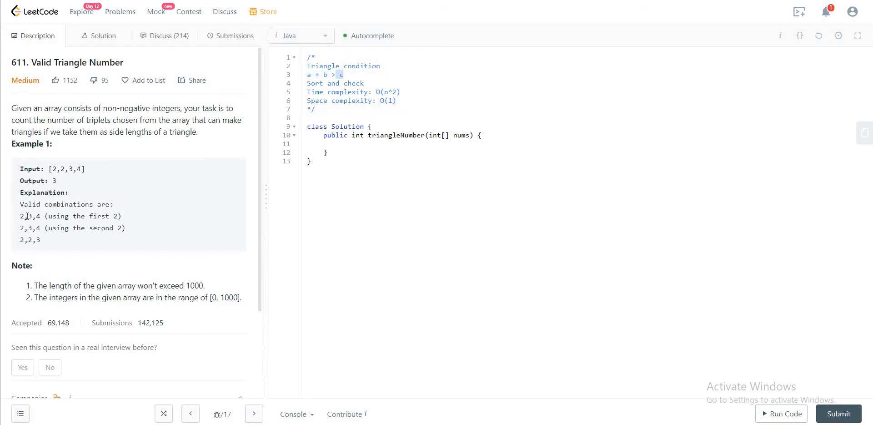
{"action": "double_click", "coordinate": [26, 215]}
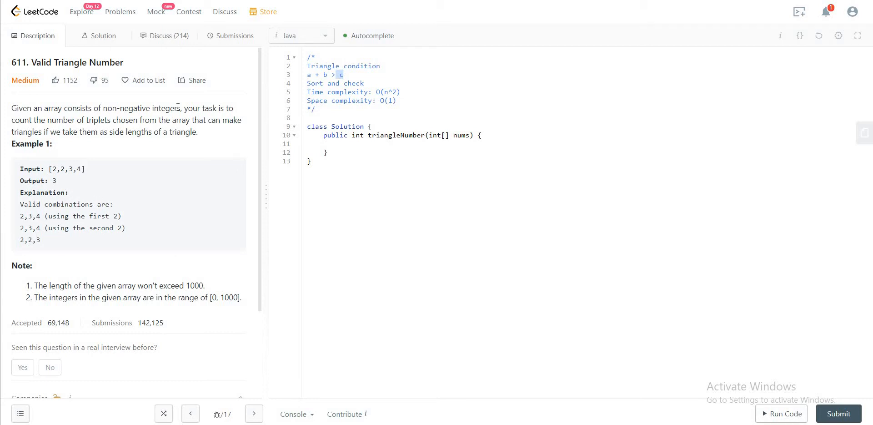
{"action": "mouse_move", "coordinate": [117, 146]}
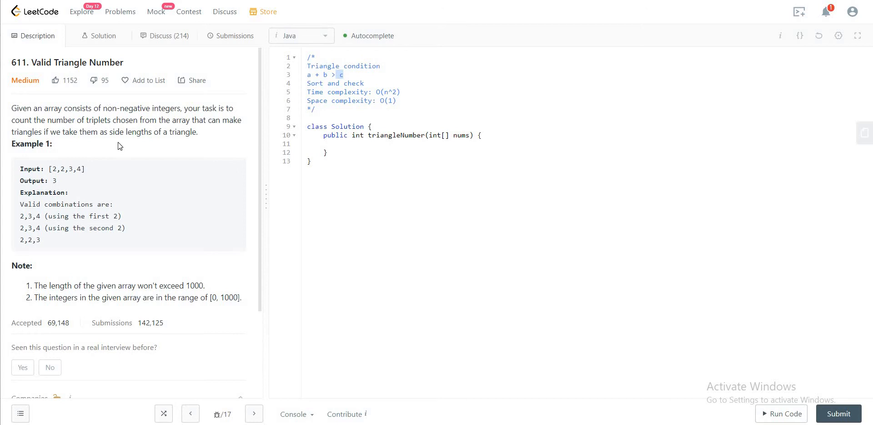
{"action": "scroll", "scroll_direction": "down", "scroll_amount": 3}
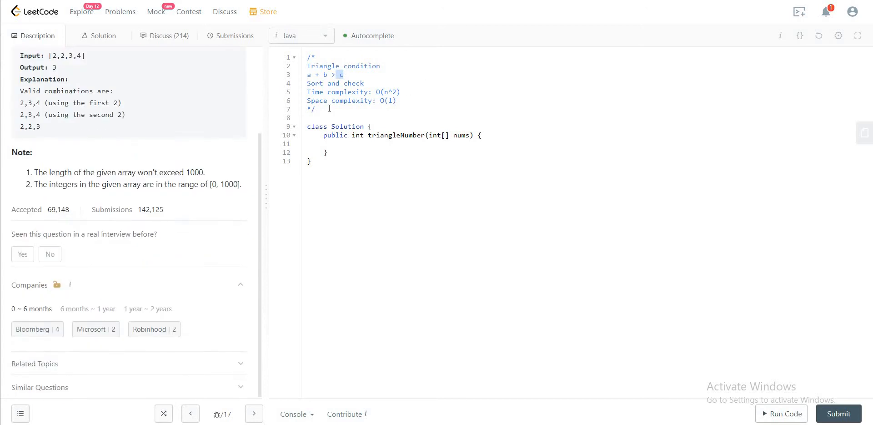
{"action": "mouse_move", "coordinate": [217, 117]}
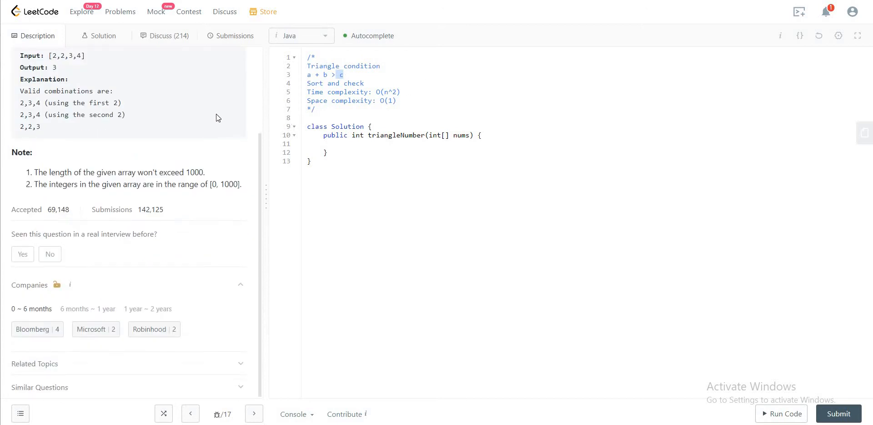
{"action": "scroll", "scroll_direction": "up", "scroll_amount": 3}
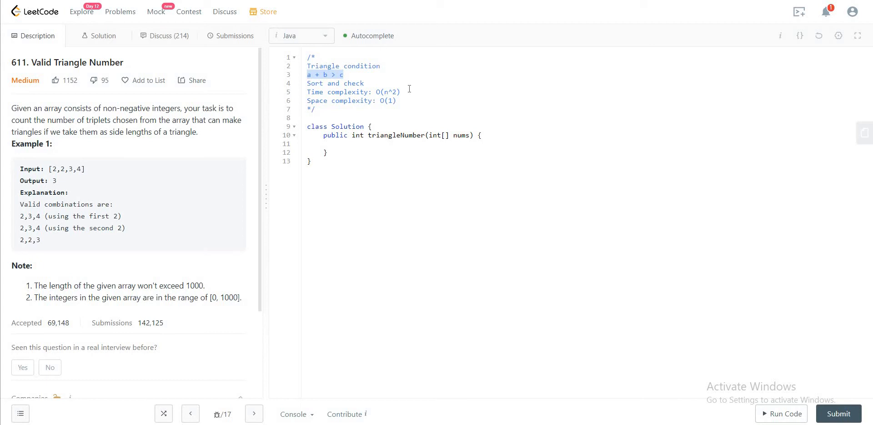
{"action": "mouse_move", "coordinate": [394, 77]}
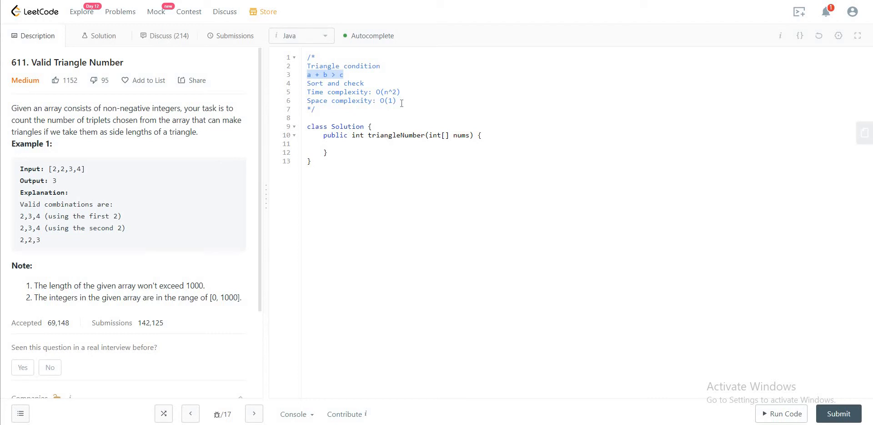
Write 'Arrays.sort(nums);' and 'int n = nums.length;' in triangleNumber, starting a for loop.
{"action": "left_click", "coordinate": [397, 101]}
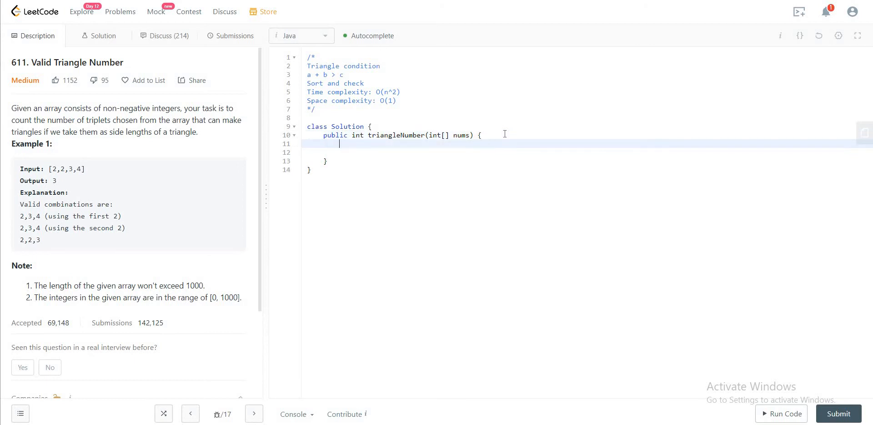
{"action": "type", "text": "Arrat"}
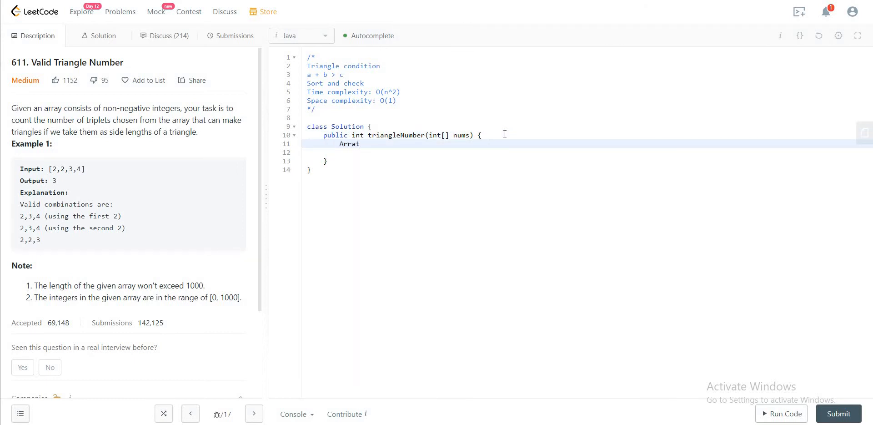
{"action": "type", "text": "Arrays.s"}
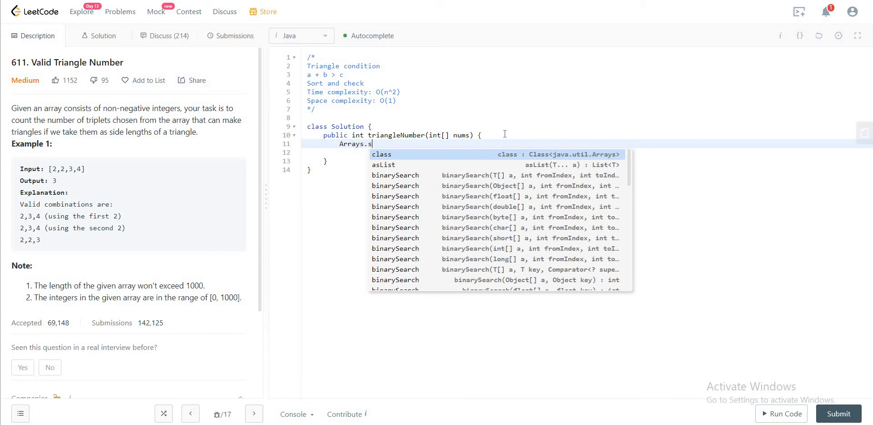
{"action": "type", "text": "os"}
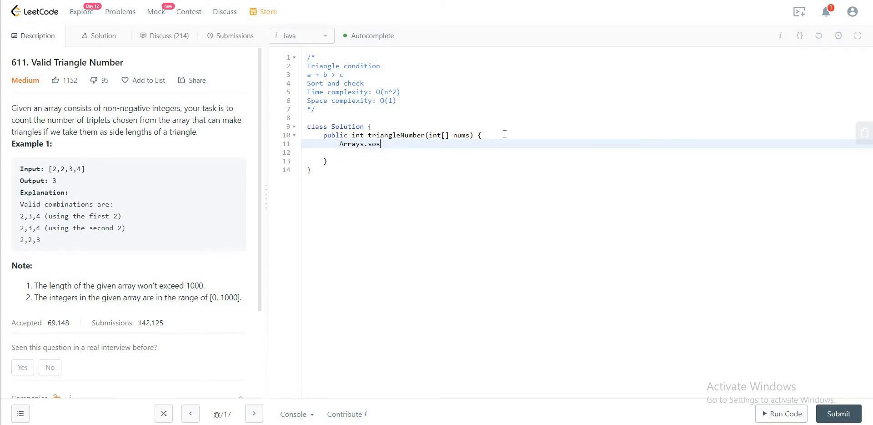
{"action": "key", "text": "Backspace"}
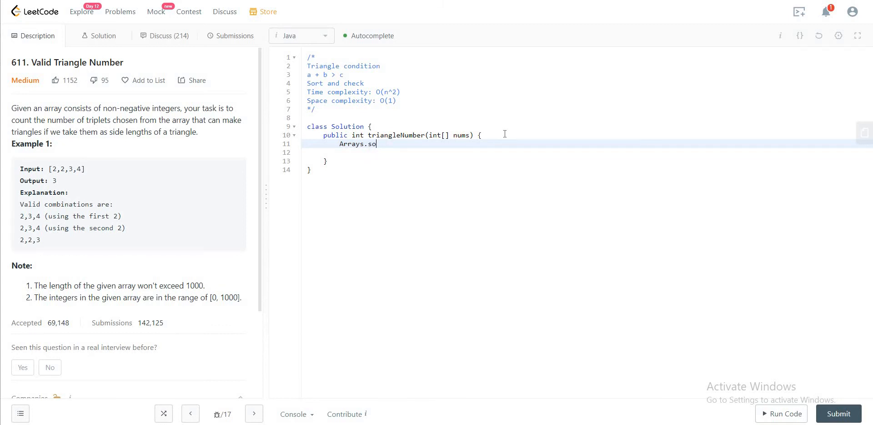
{"action": "type", "text": "rt(nums)"}
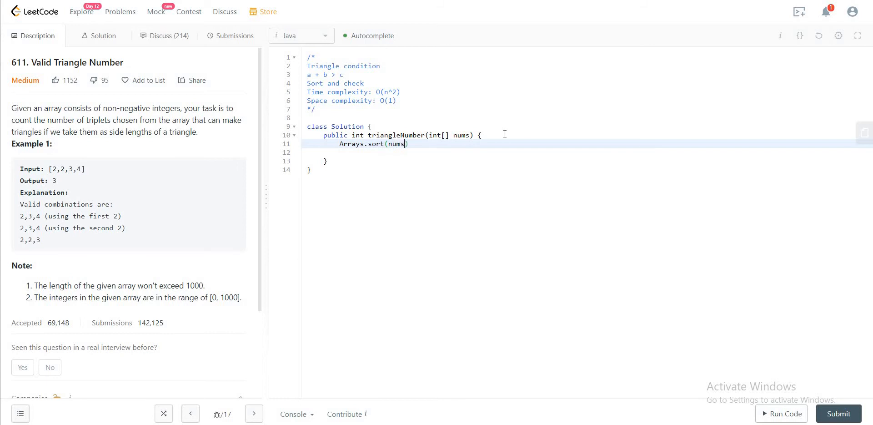
{"action": "type", "text": ";"}
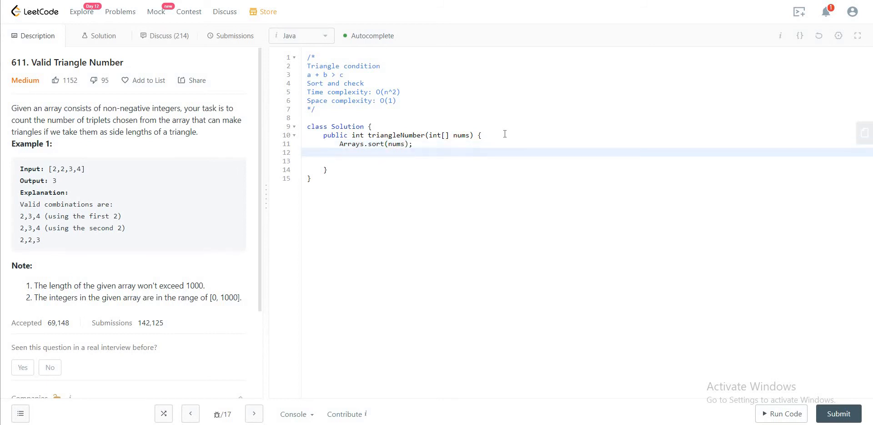
{"action": "type", "text": "int n"}
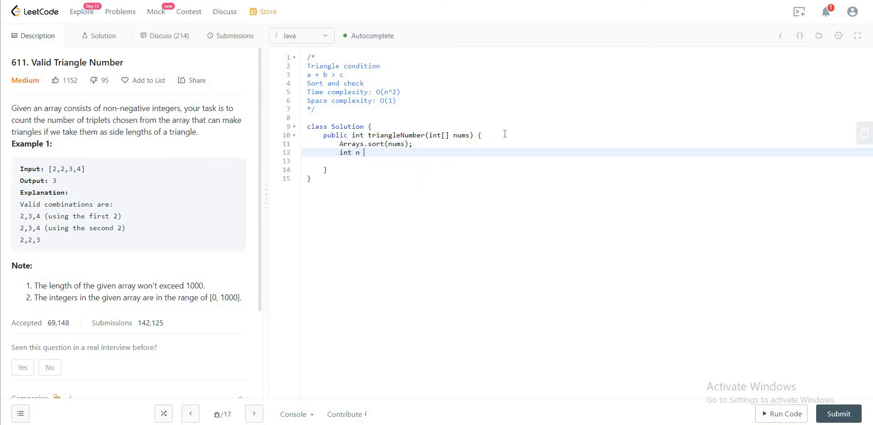
{"action": "type", "text": "= nums.le"}
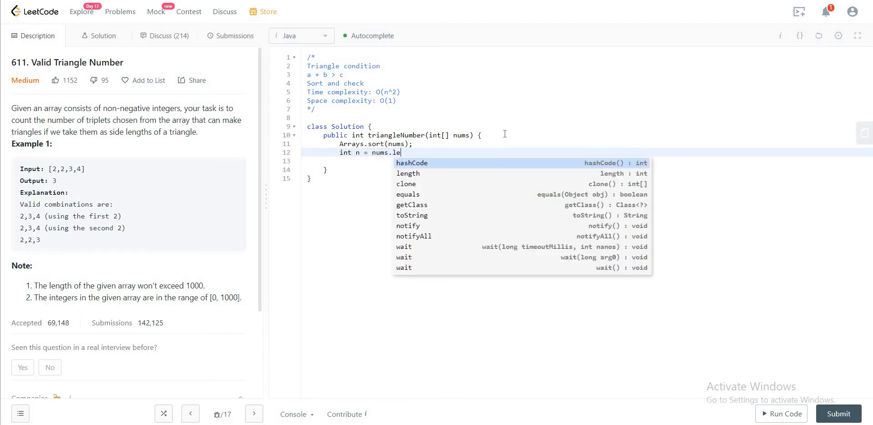
{"action": "type", "text": "gth;"}
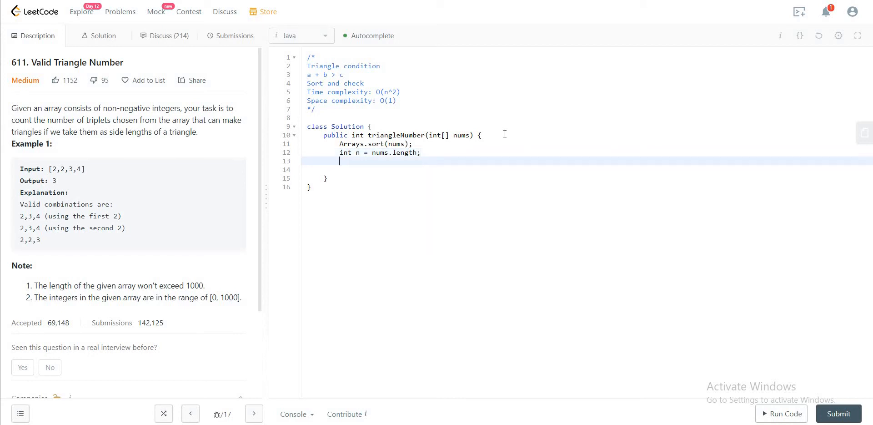
{"action": "type", "text": "for(int i = n - 1;"}
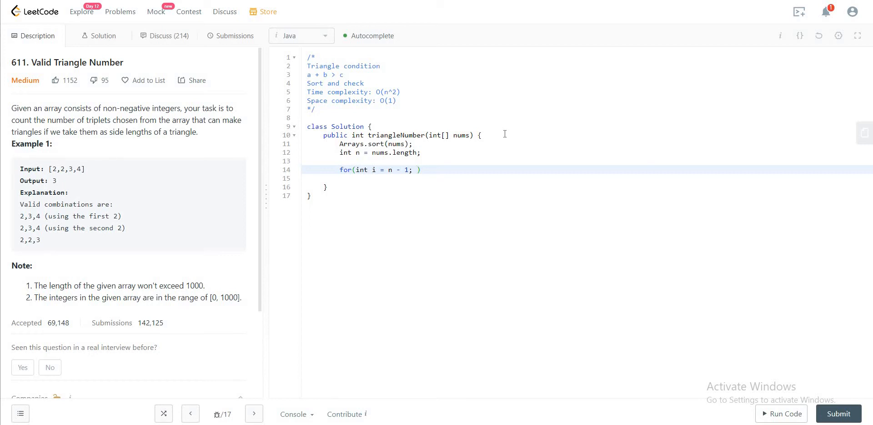
Complete the for loop with i >= 2, declaring l = 0 and r = i - 1 inside.
{"action": "type", "text": "i >= 2; i--"}
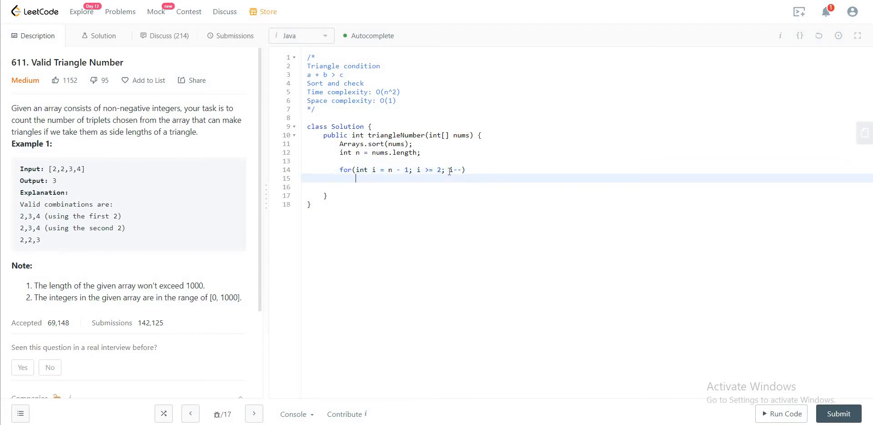
{"action": "type", "text": "{"}
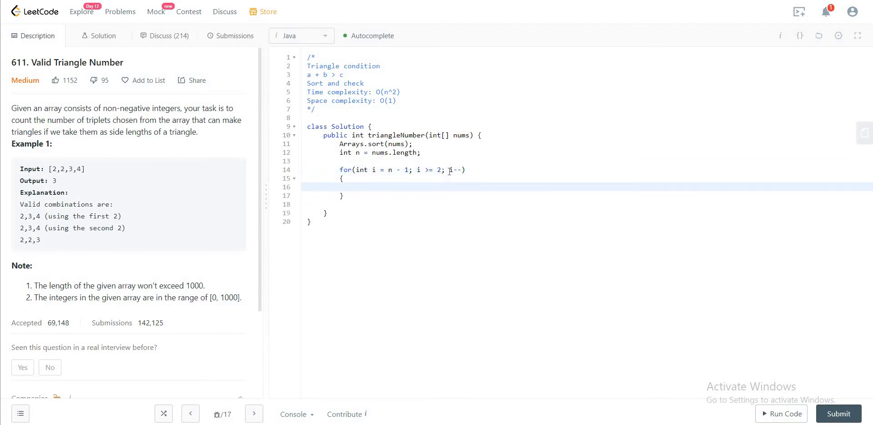
{"action": "type", "text": "int l"}
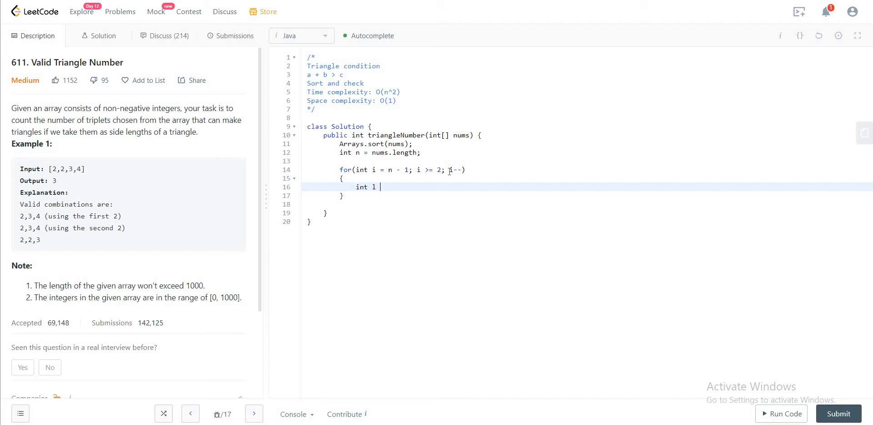
{"action": "type", "text": "="}
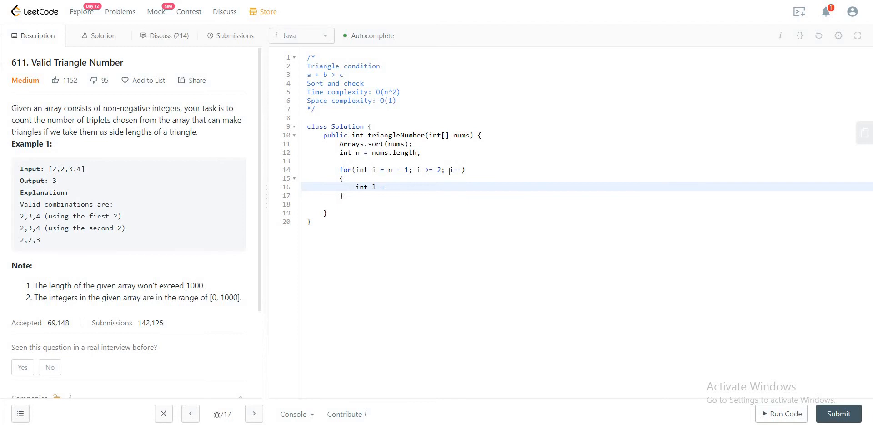
{"action": "type", "text": "0, righ"}
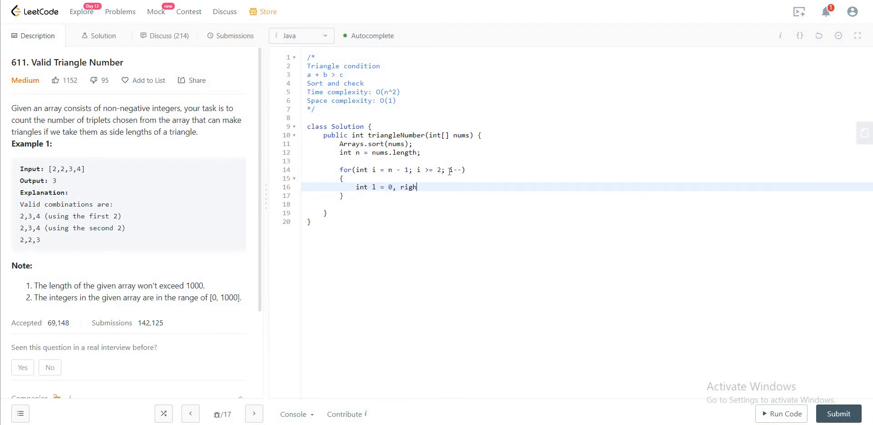
{"action": "key", "text": "Backspace"}
{"action": "type", "text": " = i - 1"}
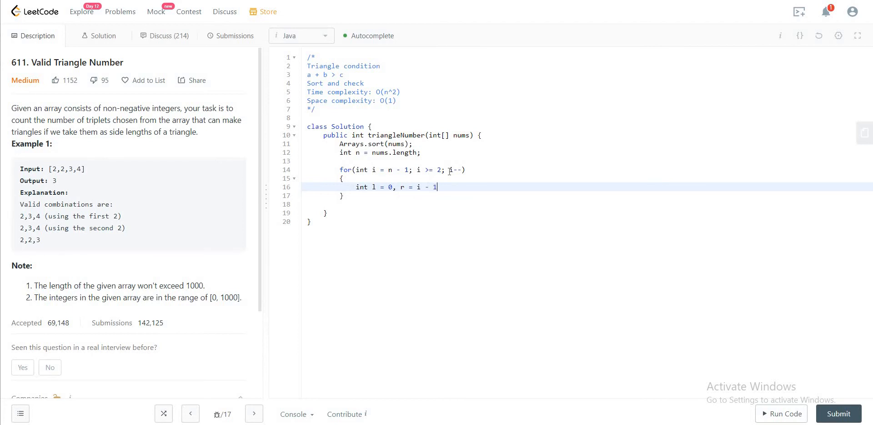
{"action": "key", "text": "Enter"}
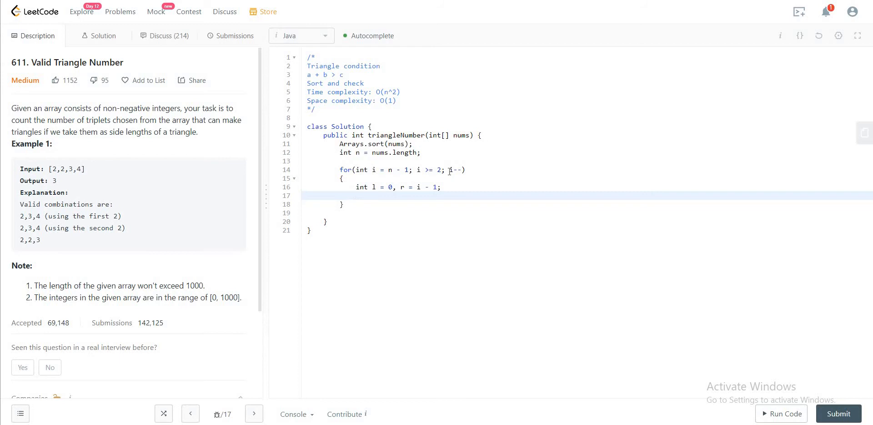
Add a while loop that runs while l < r.
{"action": "type", "text": "whi"}
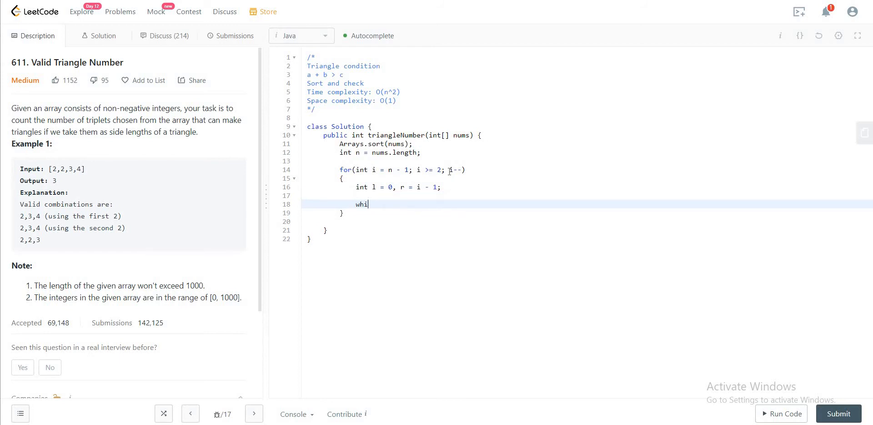
{"action": "type", "text": "le(l"}
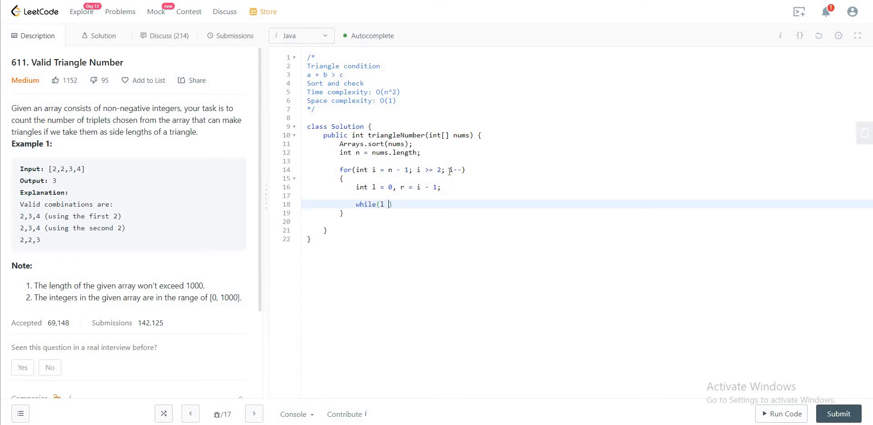
{"action": "type", "text": "< r)"}
{"action": "type", "text": "{"}
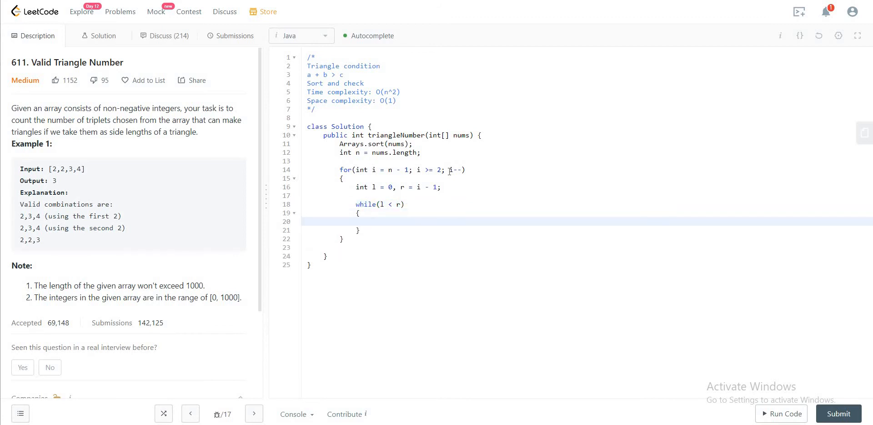
Inside it, check if nums[l] + nums[r] > nums[i] and begin a count line.
{"action": "type", "text": "if("}
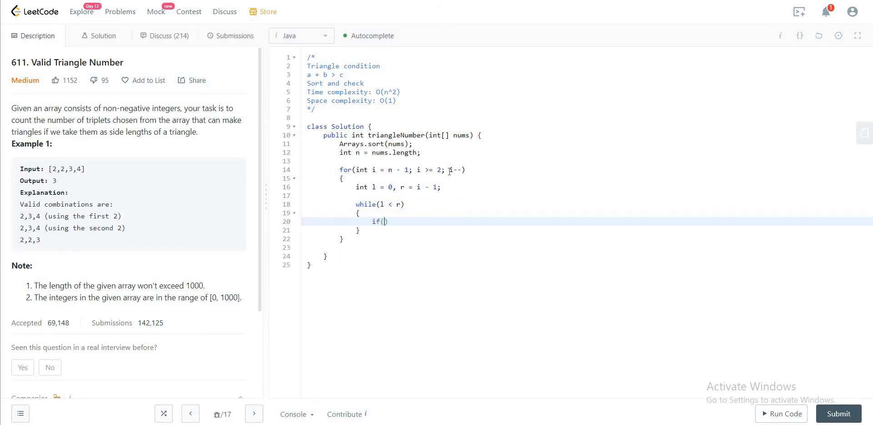
{"action": "type", "text": "nu"}
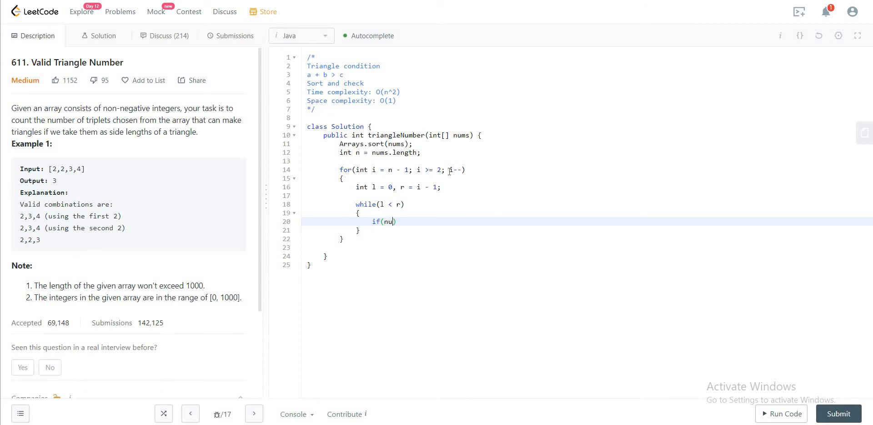
{"action": "type", "text": "ms[1]"}
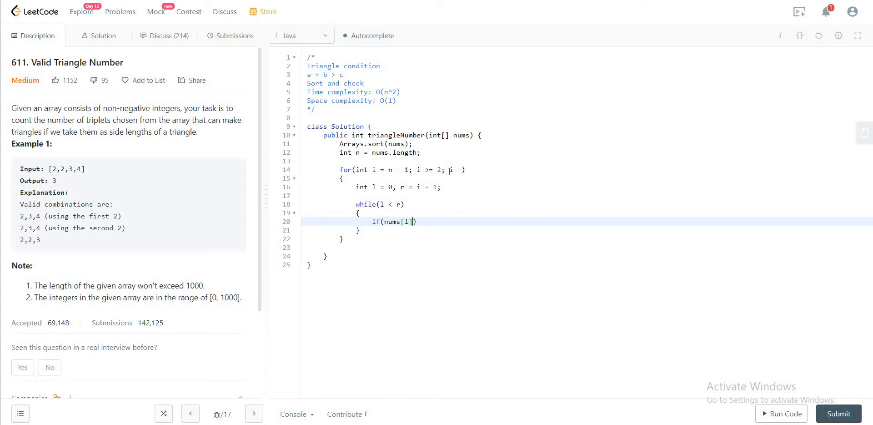
{"action": "type", "text": "+ nums"}
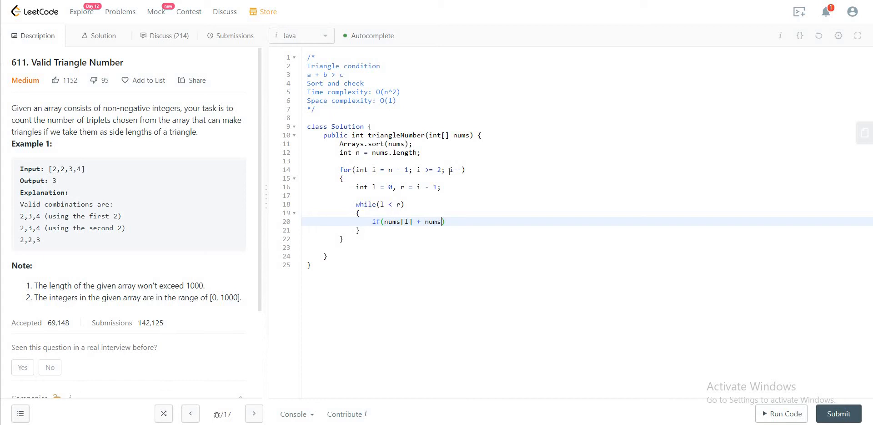
{"action": "type", "text": "[r]"}
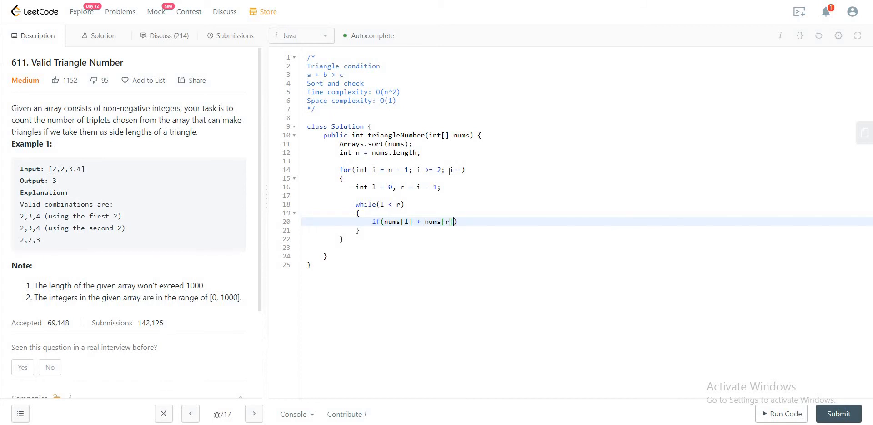
{"action": "type", "text": ">"}
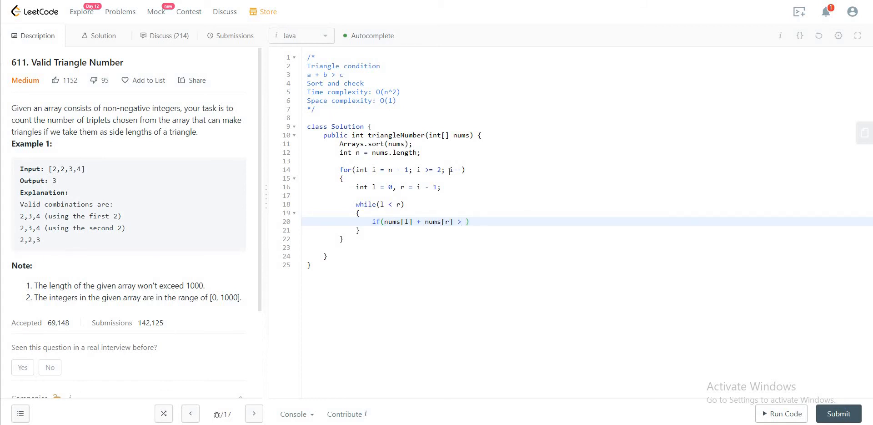
{"action": "type", "text": "nu"}
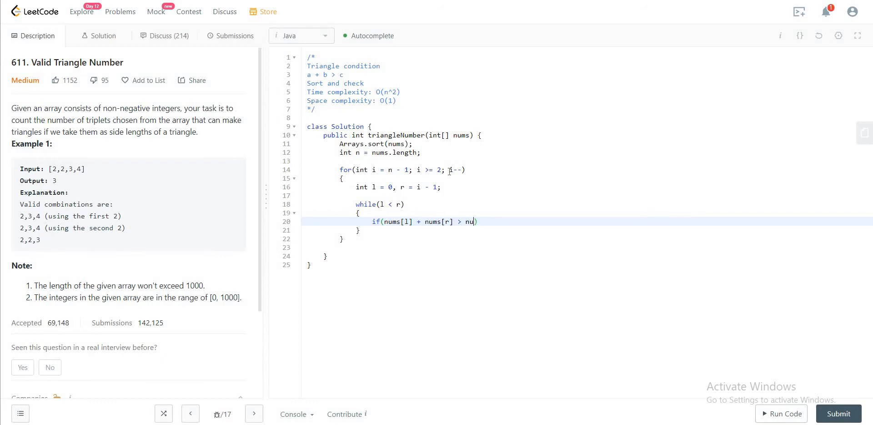
{"action": "type", "text": "ms[i])"}
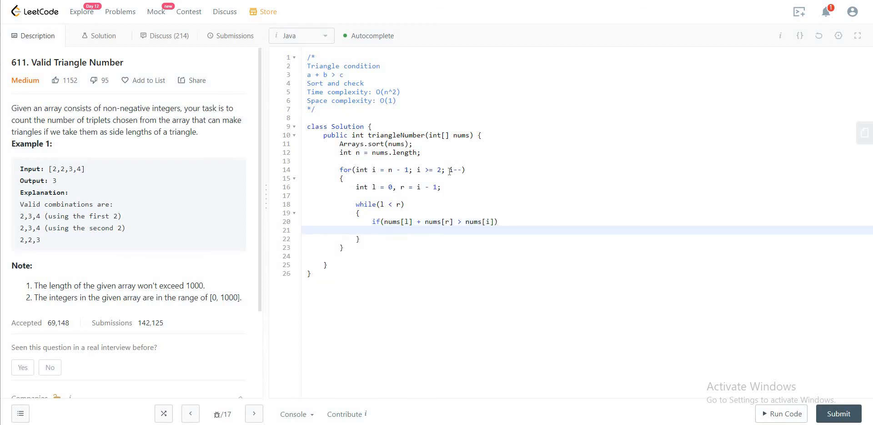
{"action": "type", "text": "coun"}
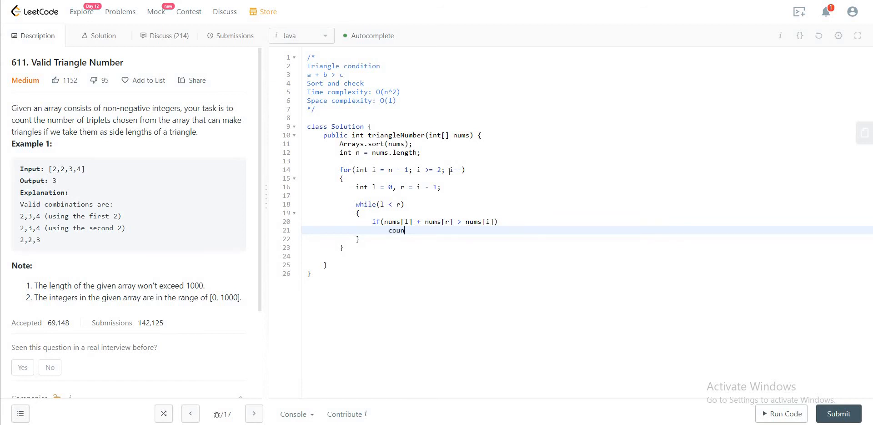
{"action": "left_click", "coordinate": [367, 152]}
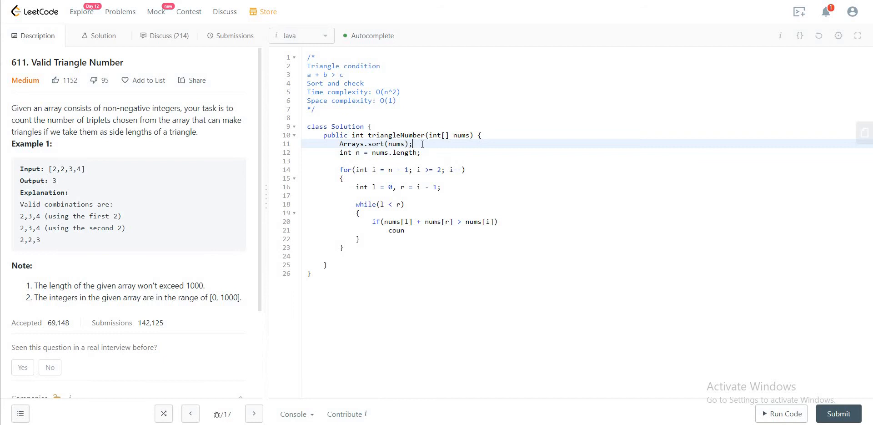
Declare a count variable initialised to 0 after the sort and return to the counting statement.
{"action": "type", "text": "int cout"}
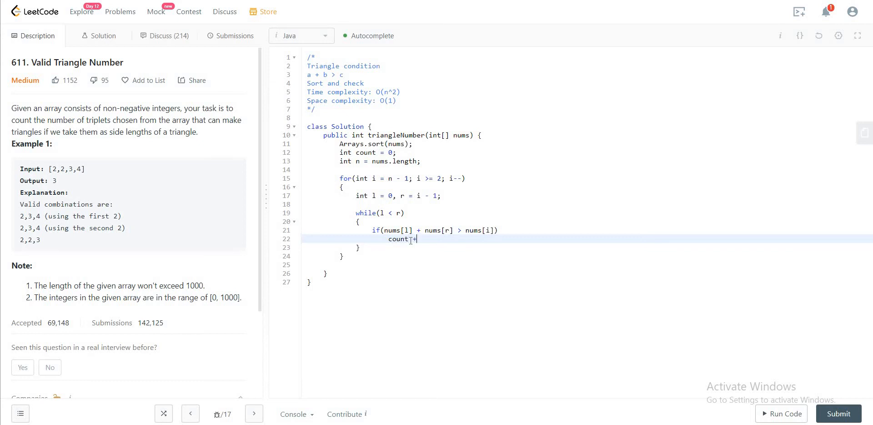
{"action": "type", "text": "="}
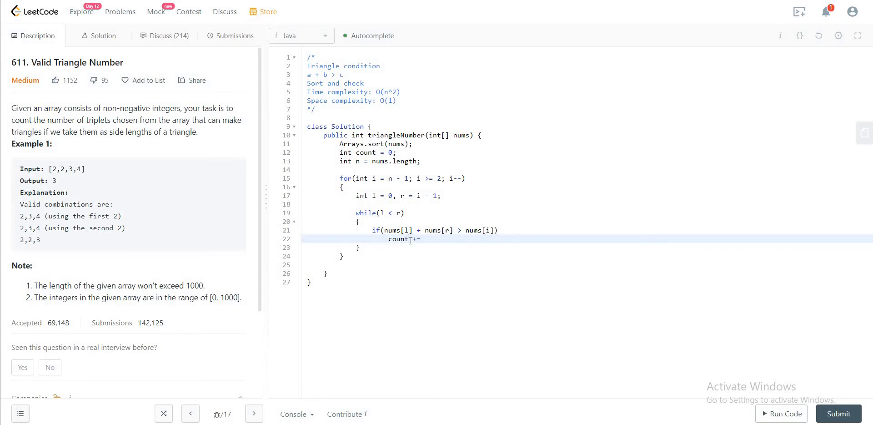
{"action": "type", "text": "r - 1l"}
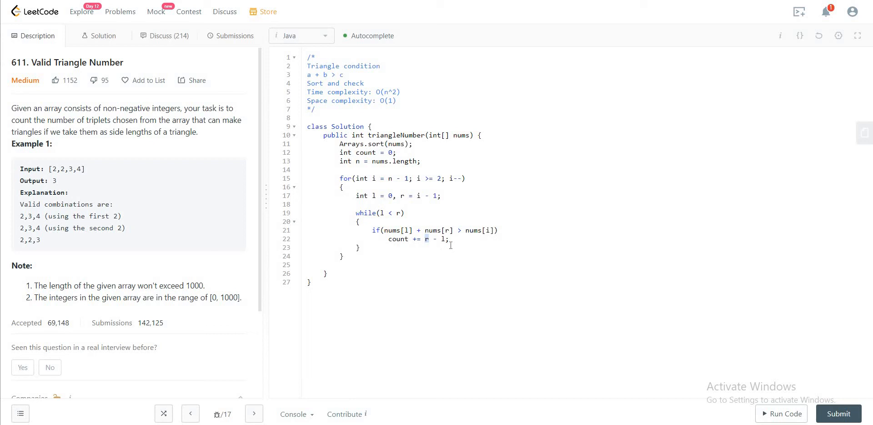
{"action": "left_click", "coordinate": [440, 239]}
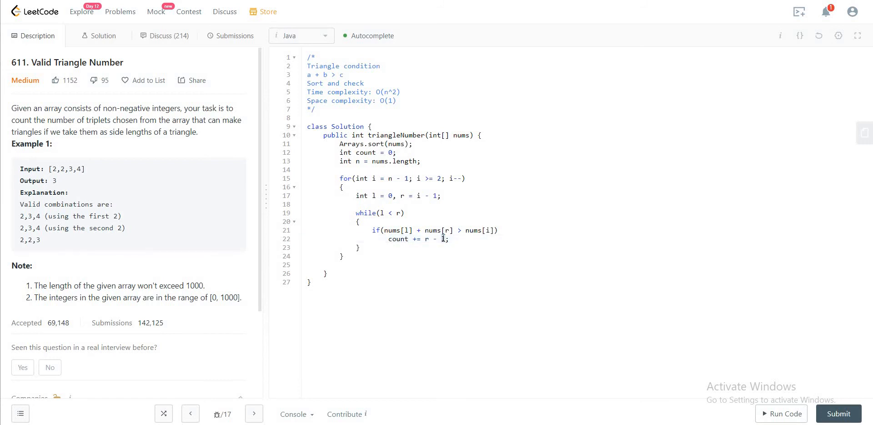
{"action": "left_click", "coordinate": [450, 239]}
{"action": "type", "text": "{"}
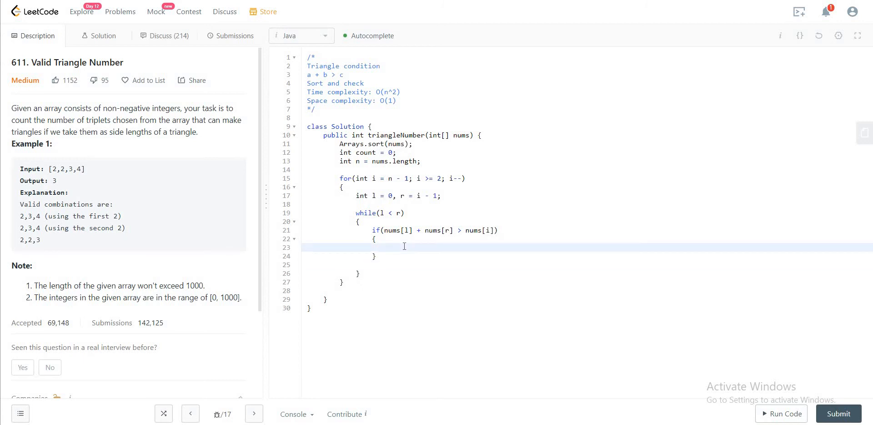
Add 'count += r - l;', an else branch with 'l++;', and 'return count;'.
{"action": "type", "text": "count += r - l;"}
{"action": "type", "text": "r--;"}
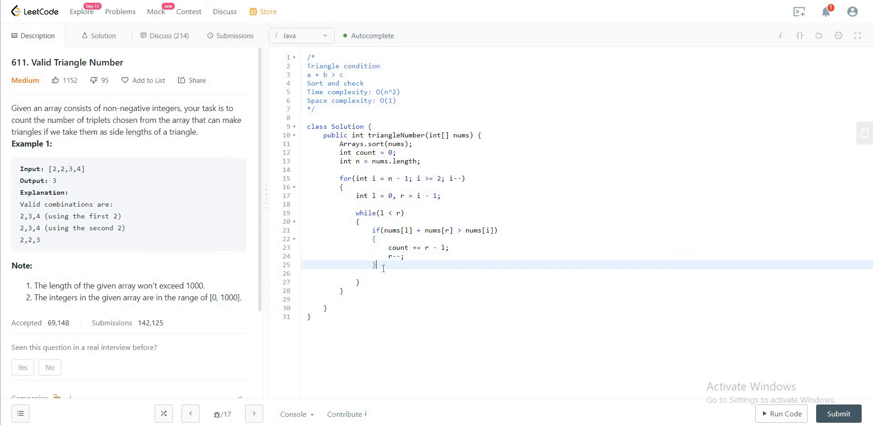
{"action": "type", "text": "else"}
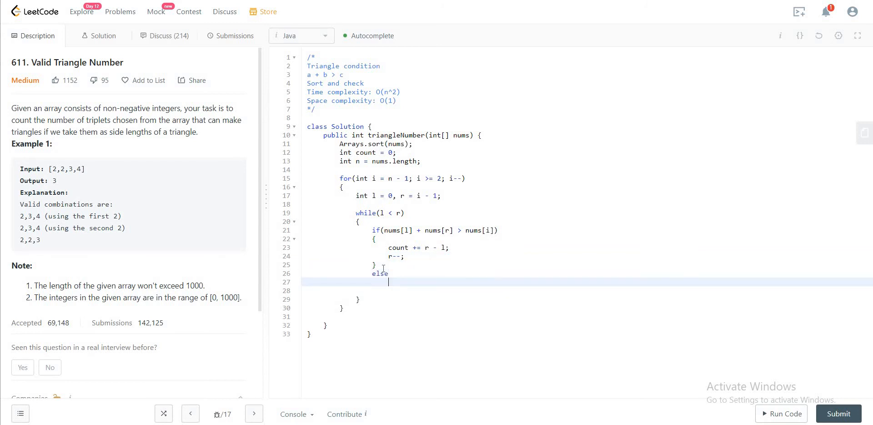
{"action": "type", "text": "l+"}
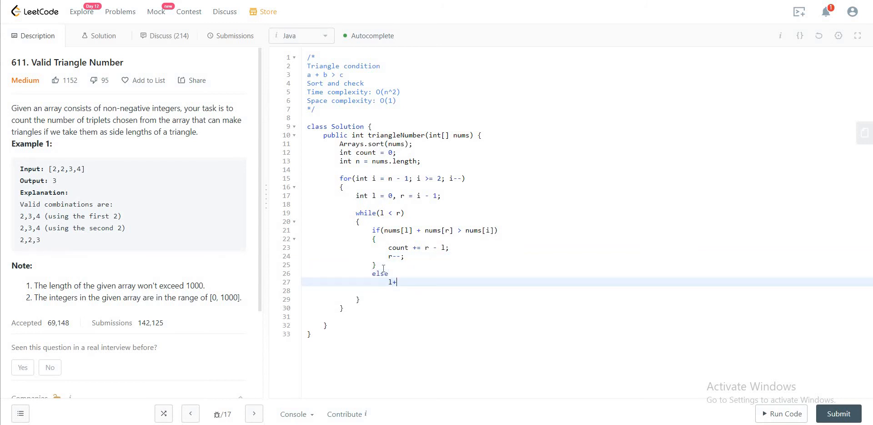
{"action": "type", "text": "++;"}
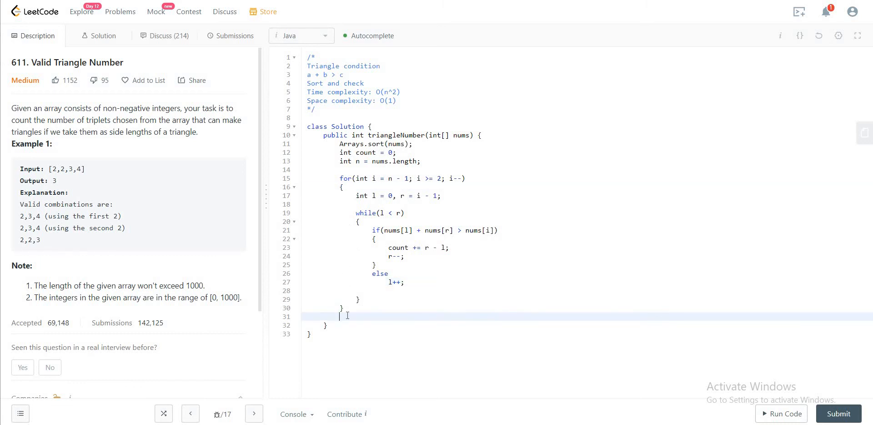
{"action": "type", "text": "return coun"}
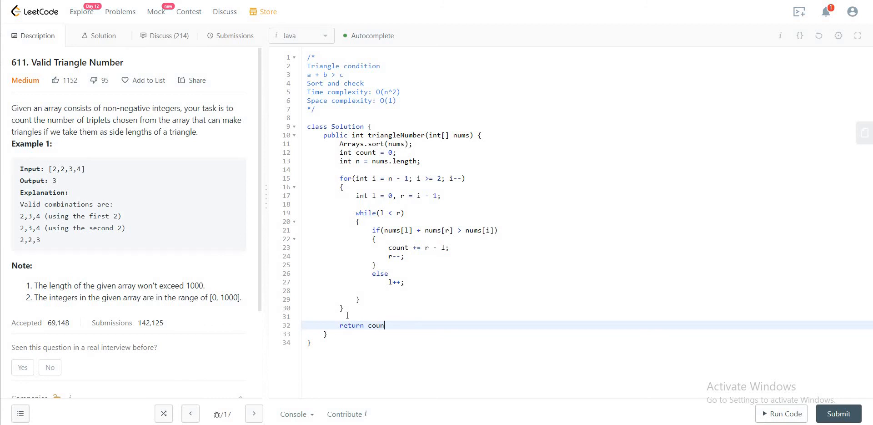
{"action": "type", "text": "t;"}
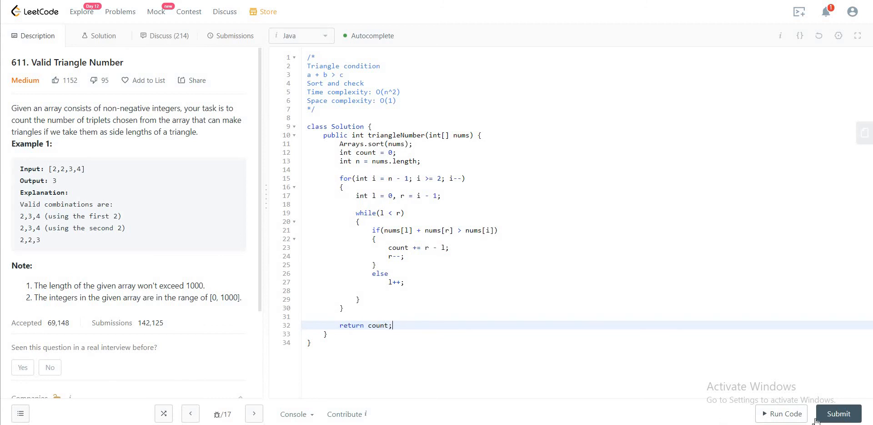
Run on [2,2,2,3] getting output 4, then submit and see it accepted at 8 ms.
{"action": "left_click", "coordinate": [781, 413]}
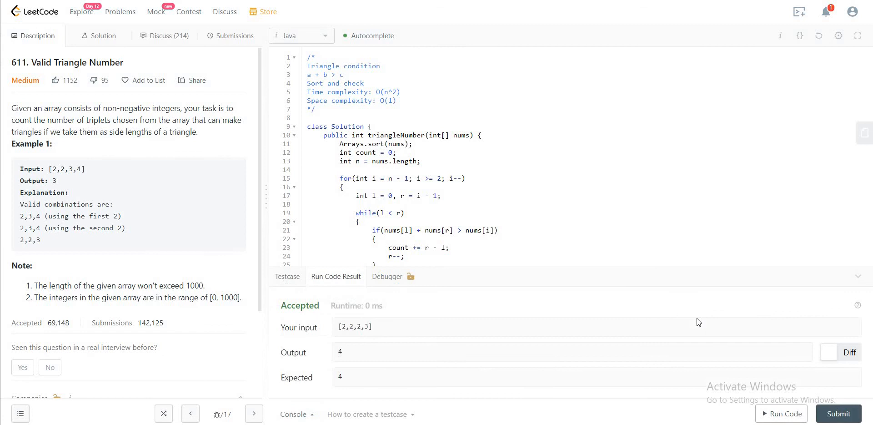
{"action": "scroll", "scroll_direction": "down", "scroll_amount": 3}
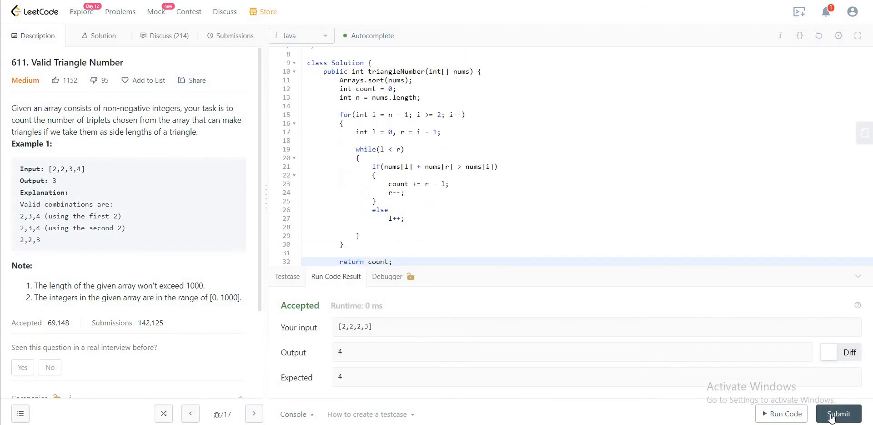
{"action": "left_click", "coordinate": [838, 414]}
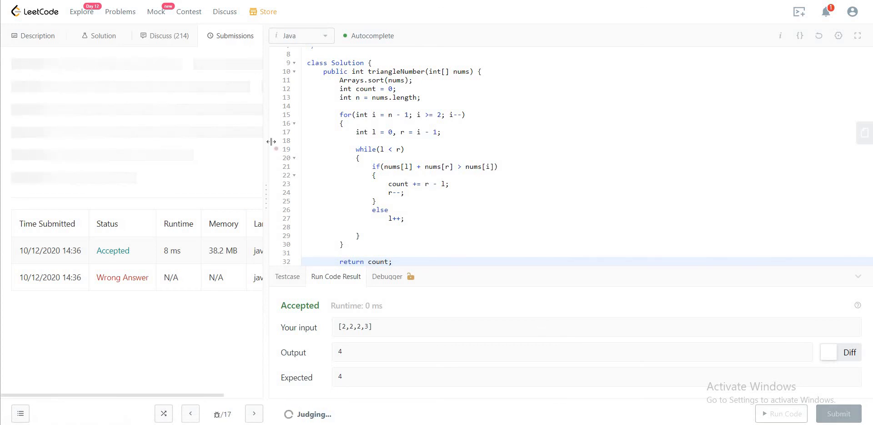
{"action": "left_click", "coordinate": [838, 413]}
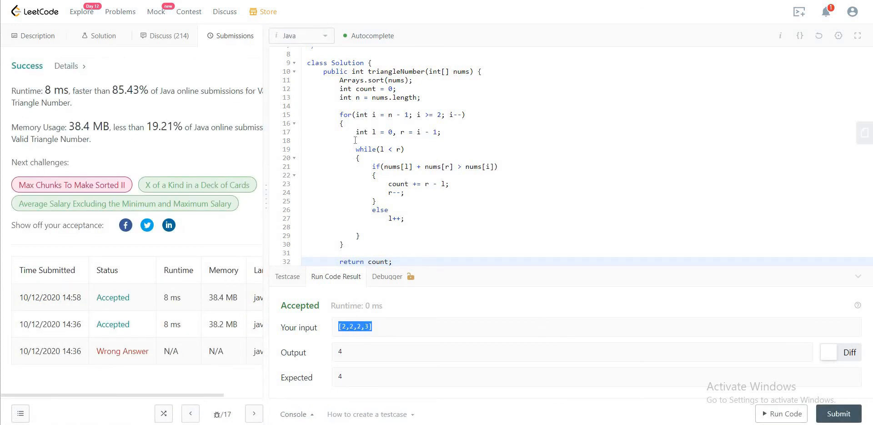
{"action": "scroll", "scroll_direction": "down", "scroll_amount": 3}
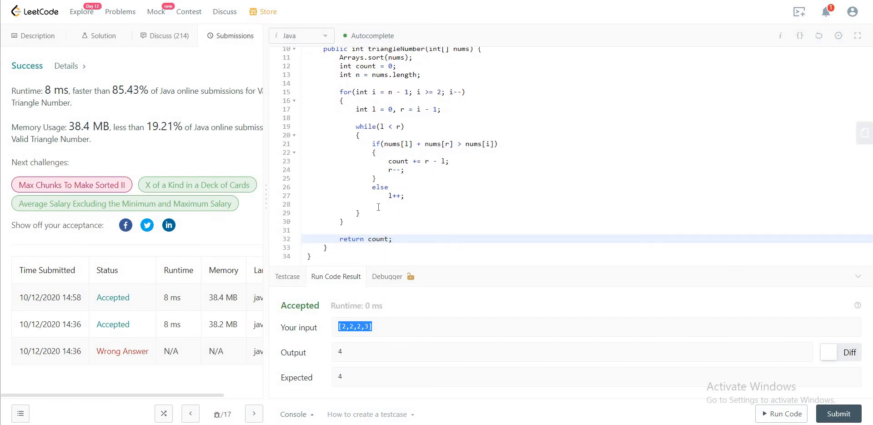
{"action": "scroll", "scroll_direction": "up", "scroll_amount": 3}
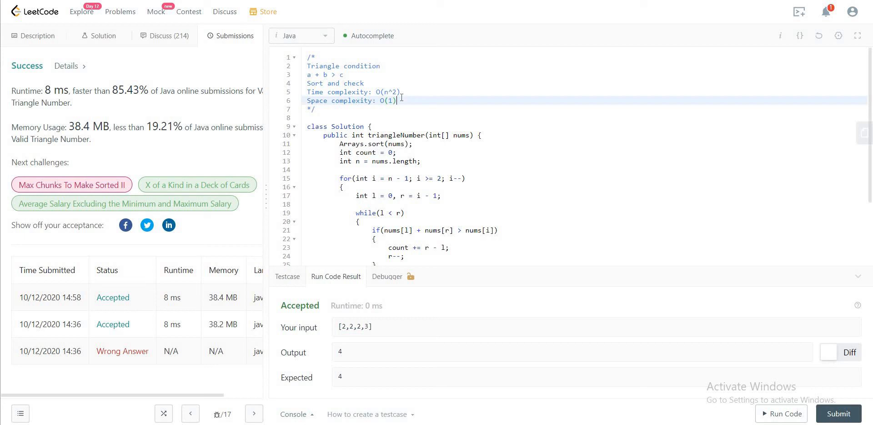
Paste '[2,2,2,3]' as a new line in the header comment.
{"action": "type", "text": "[2,2,2,3]"}
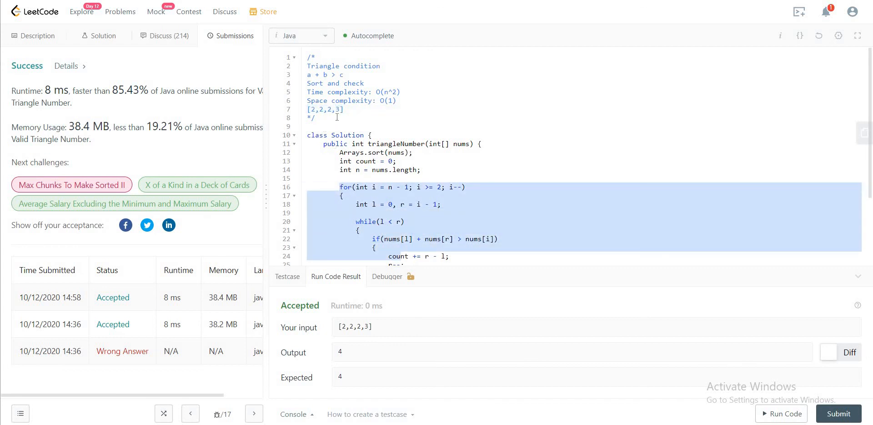
{"action": "left_click", "coordinate": [335, 109]}
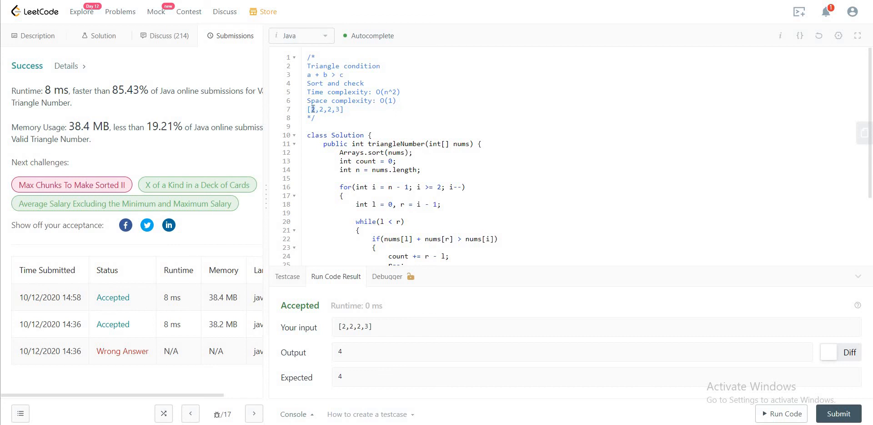
{"action": "mouse_move", "coordinate": [327, 109]}
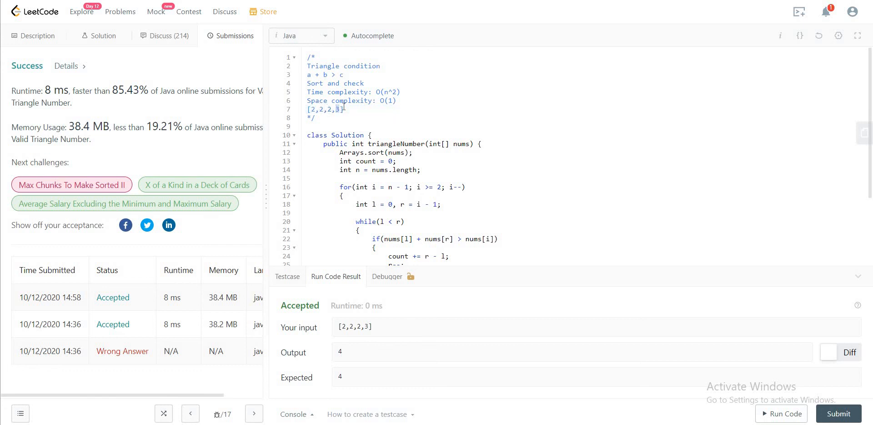
{"action": "left_click", "coordinate": [320, 109]}
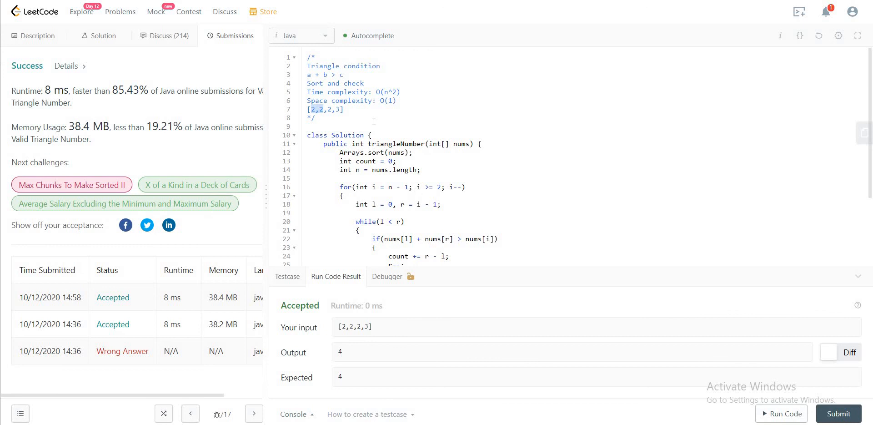
{"action": "scroll", "scroll_direction": "down", "scroll_amount": 3}
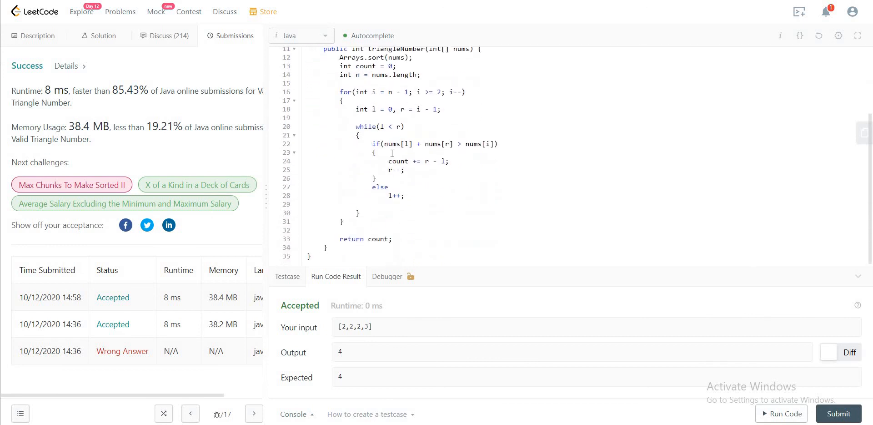
{"action": "double_click", "coordinate": [415, 161]}
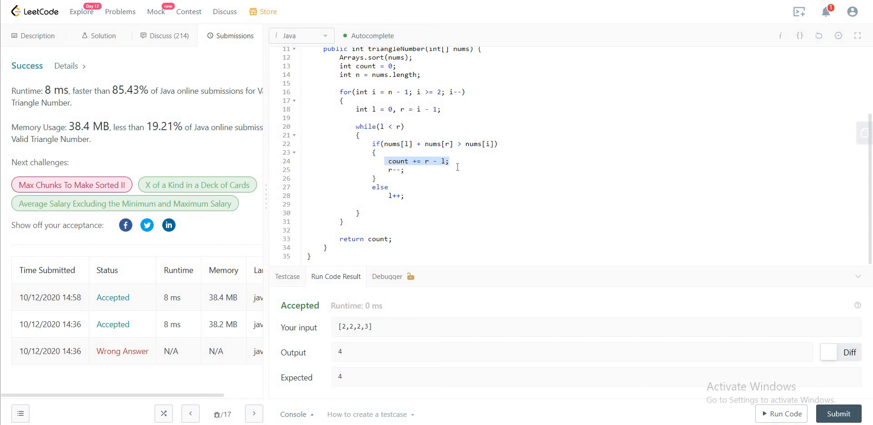
{"action": "mouse_move", "coordinate": [157, 69]}
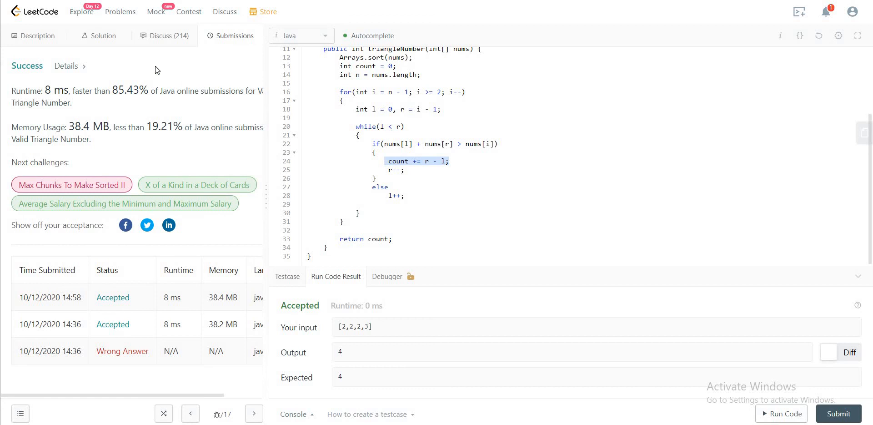
{"action": "mouse_move", "coordinate": [61, 50]}
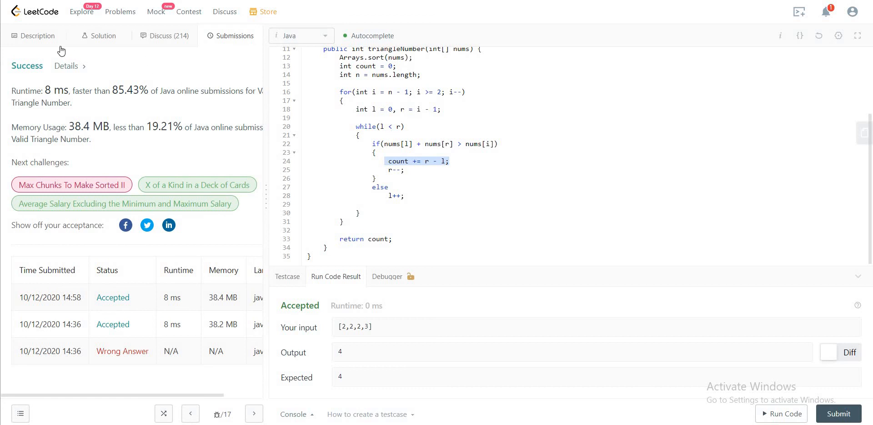